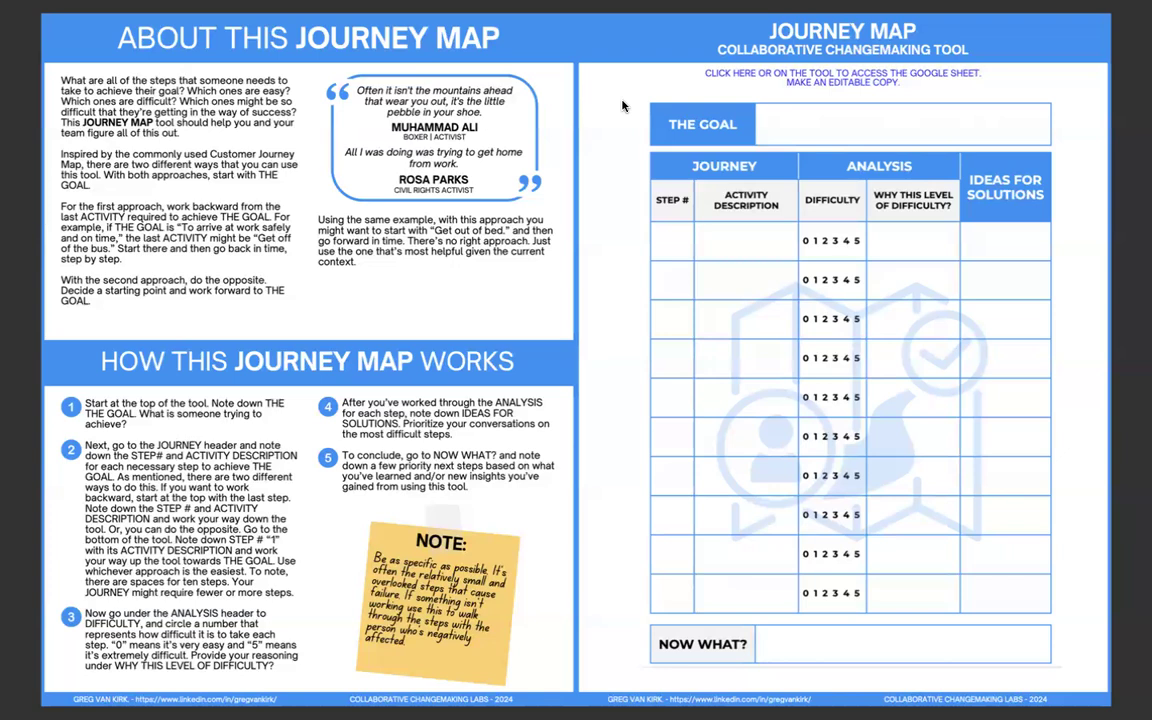
scroll("down", 3)
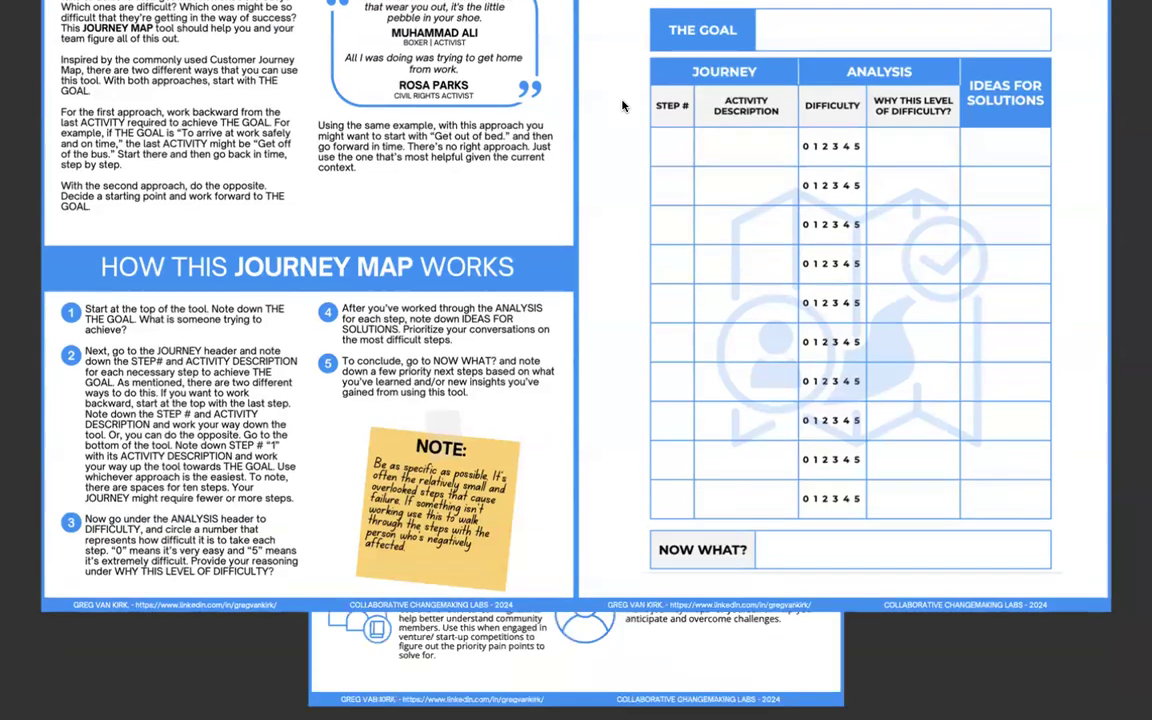